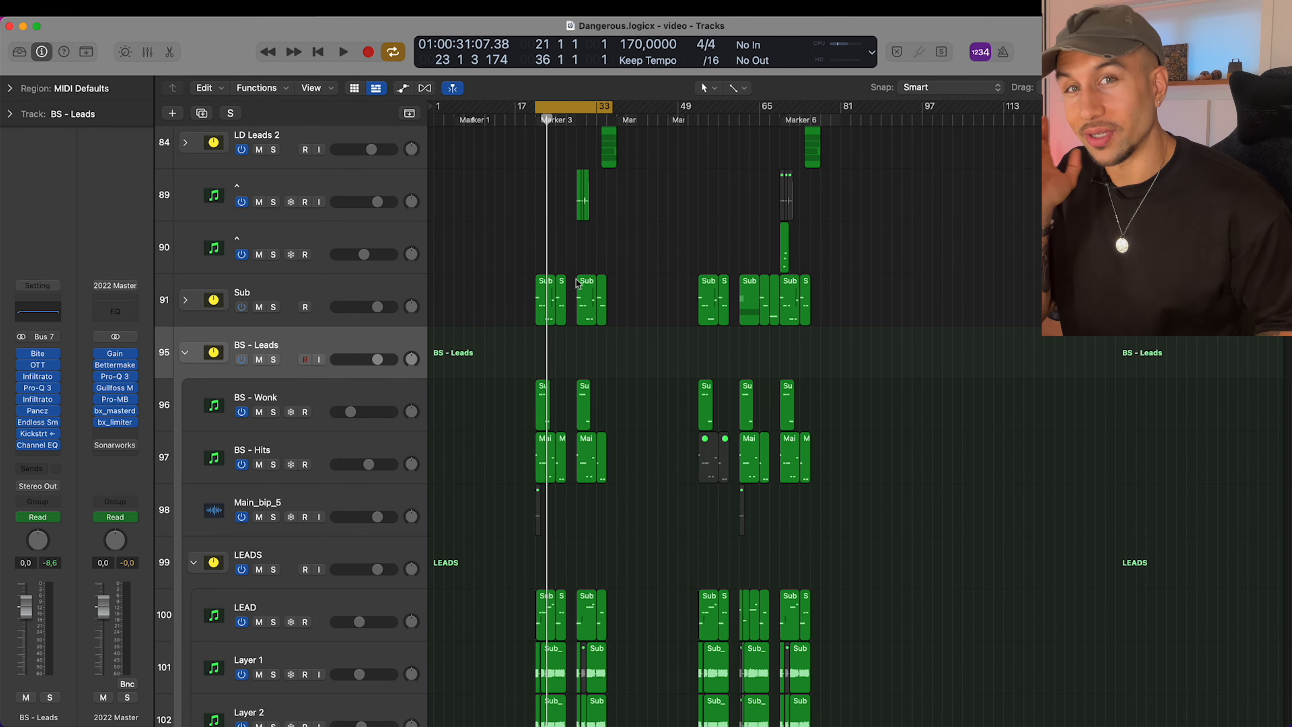
pyautogui.moveTo(584, 271)
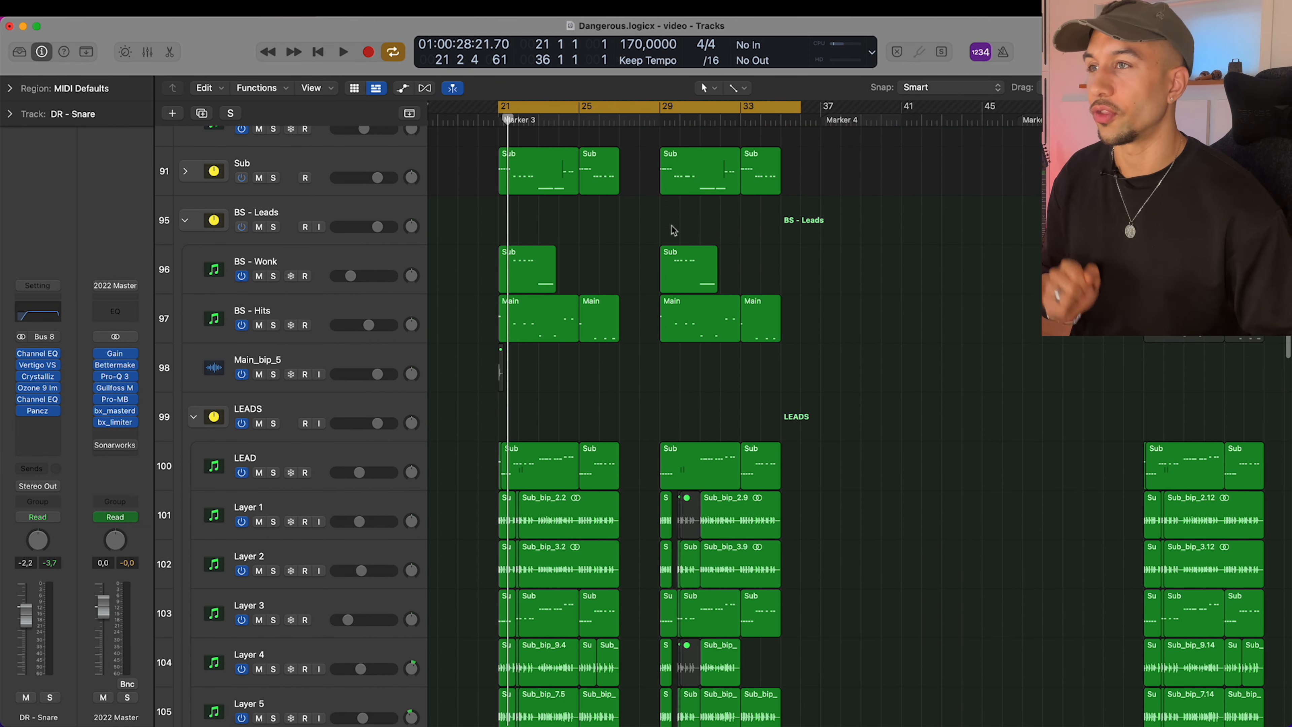
pyautogui.moveTo(665, 228)
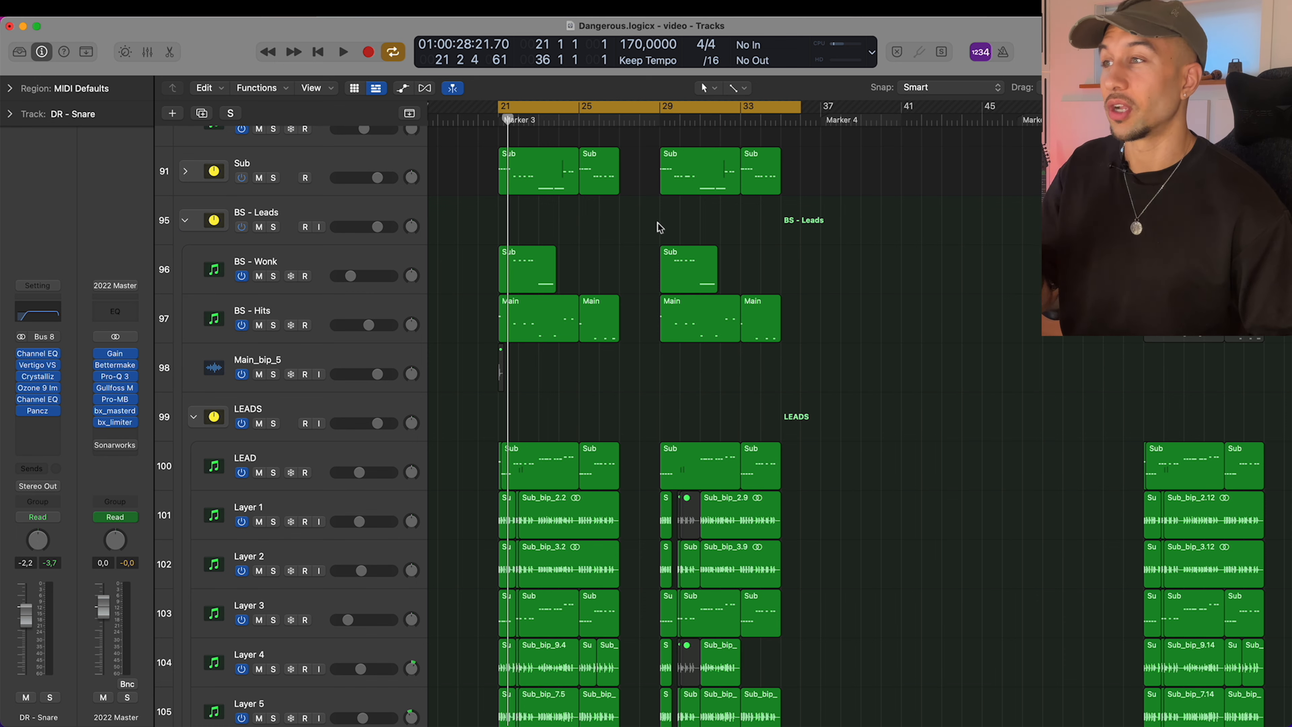
# Select the LEAD track holding the drop lead and its Kontakt instrument
pyautogui.scroll(-3)
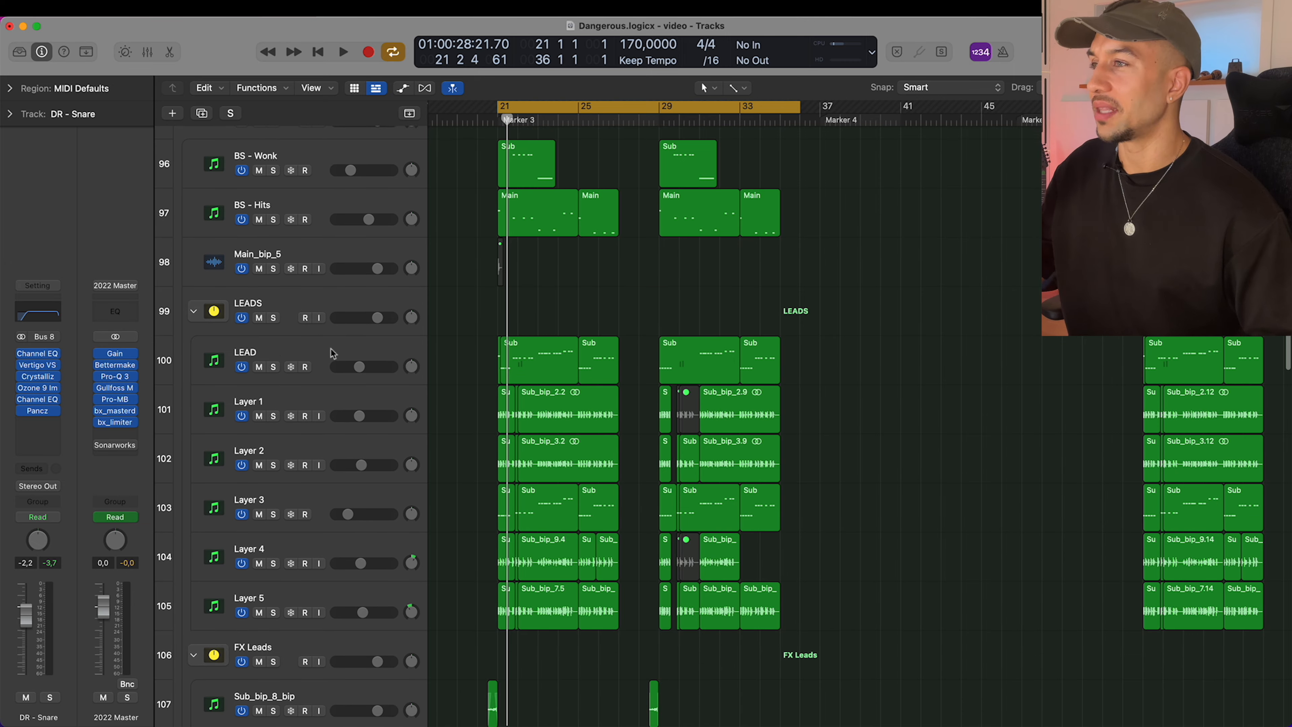
pyautogui.click(273, 366)
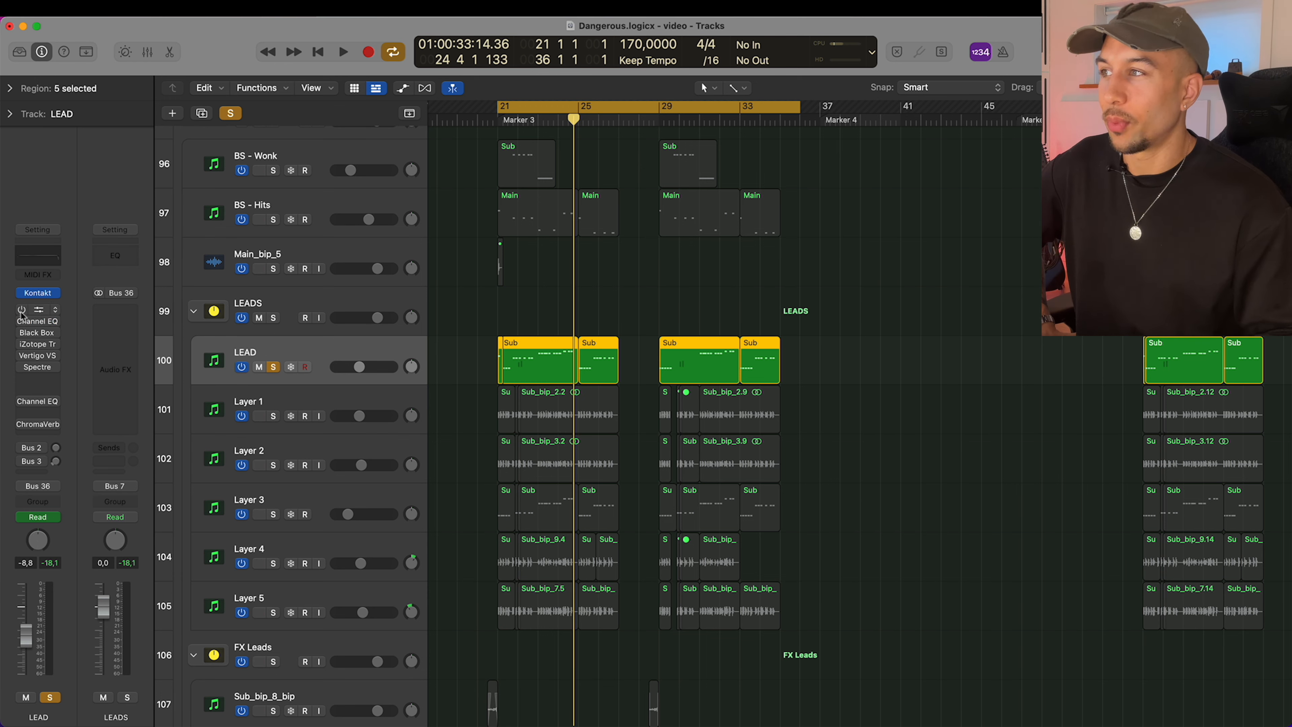
# Bring up the LEAD track's Vertigo VSC-2 compressor and move its window aside
pyautogui.click(36, 331)
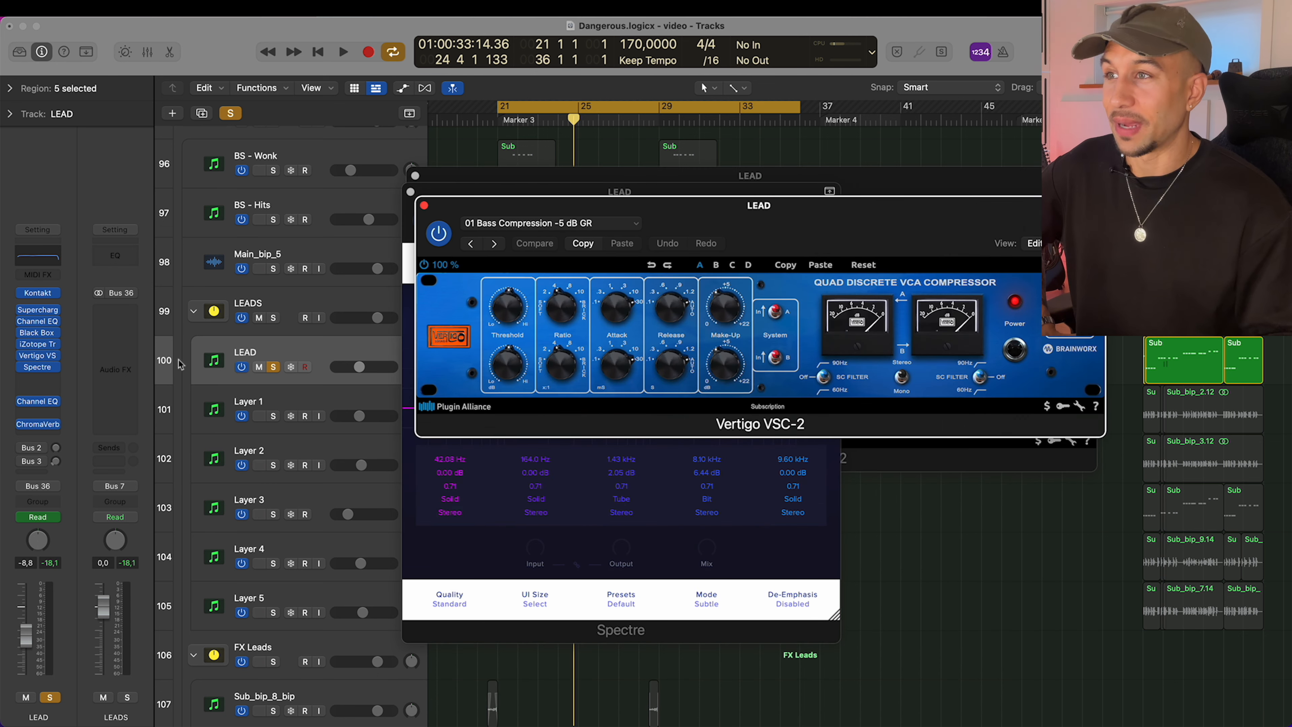
pyautogui.moveTo(758, 206); pyautogui.dragTo(952, 27)
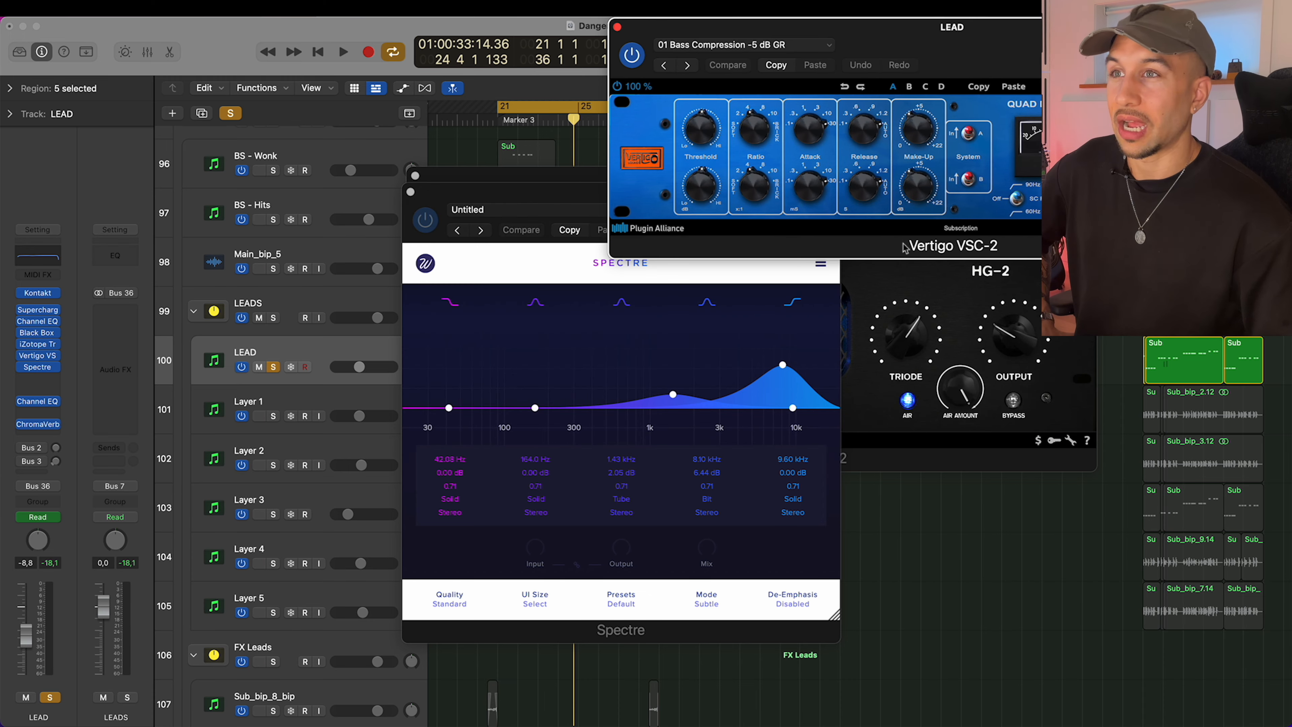
pyautogui.moveTo(8, 404)
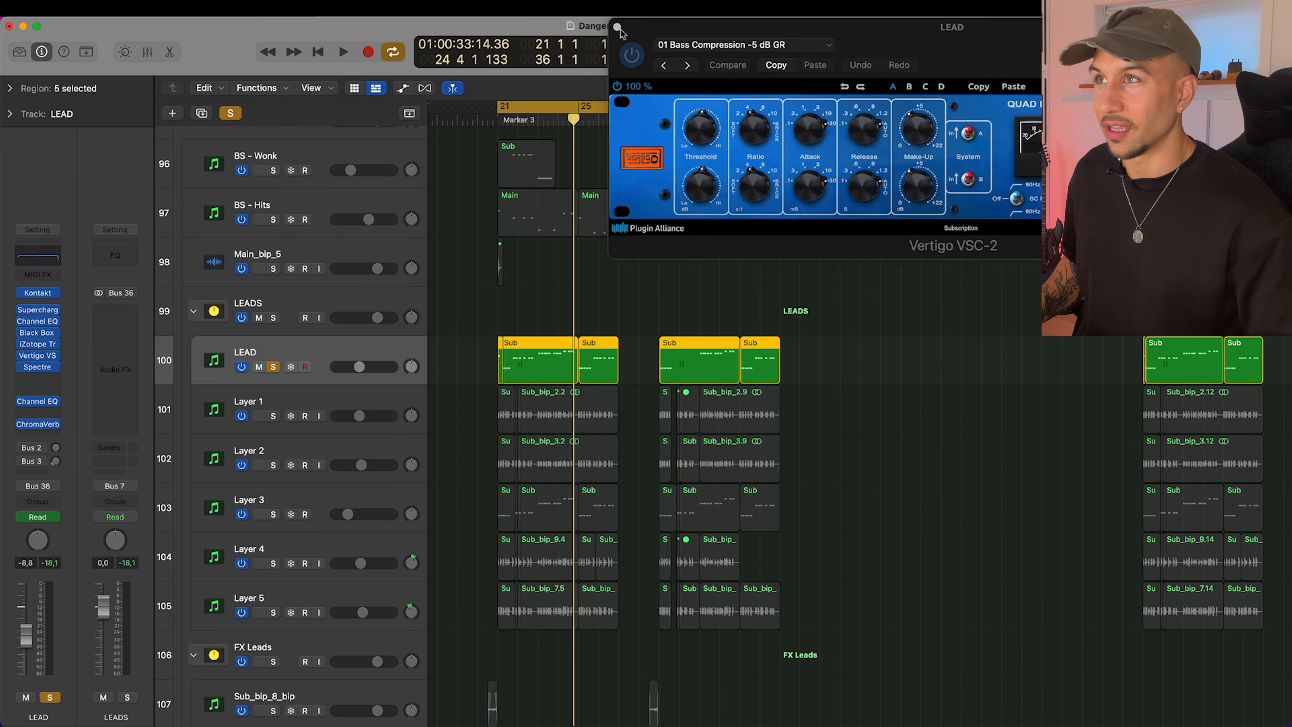
# Close the Vertigo compressor window before soloing the FX Leads folder
pyautogui.click(344, 51)
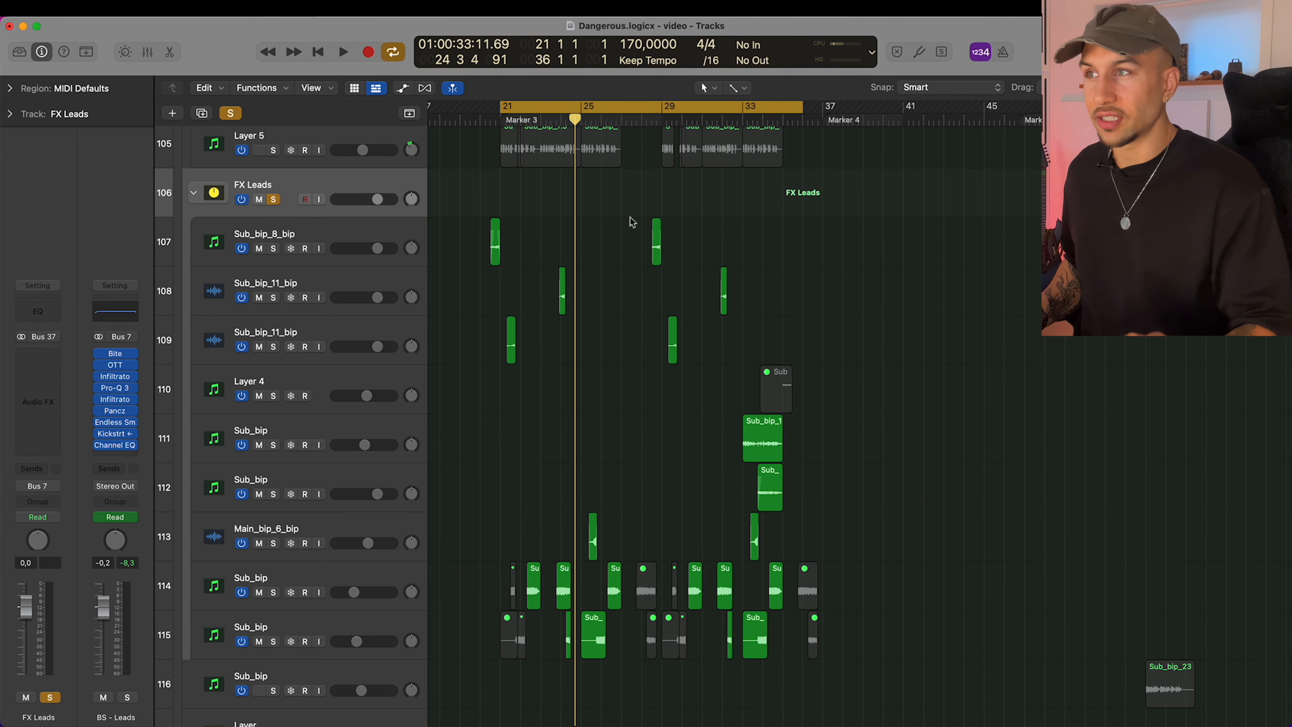
# Reveal the automation lanes on the BS - Hits bass track
pyautogui.click(343, 51)
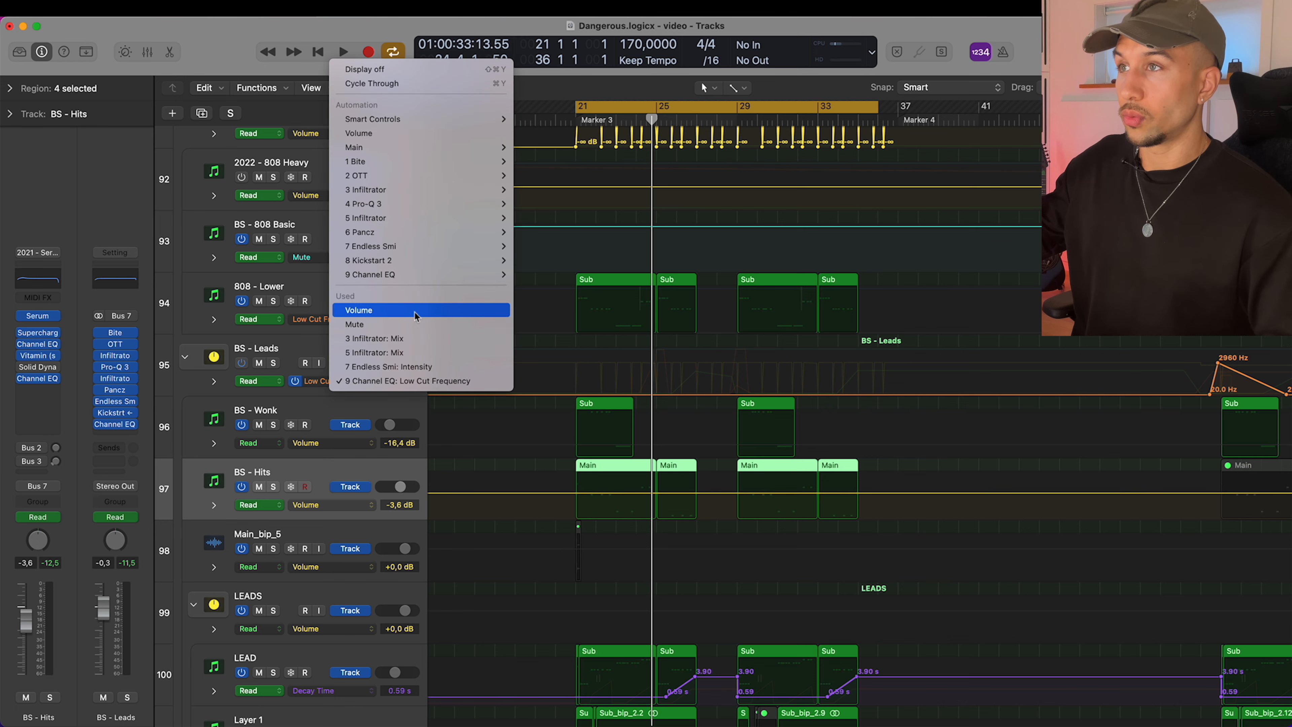
# Show BS - Leads Endless Smile: Intensity then Volume automation, and scroll to the VOX tracks
pyautogui.click(359, 310)
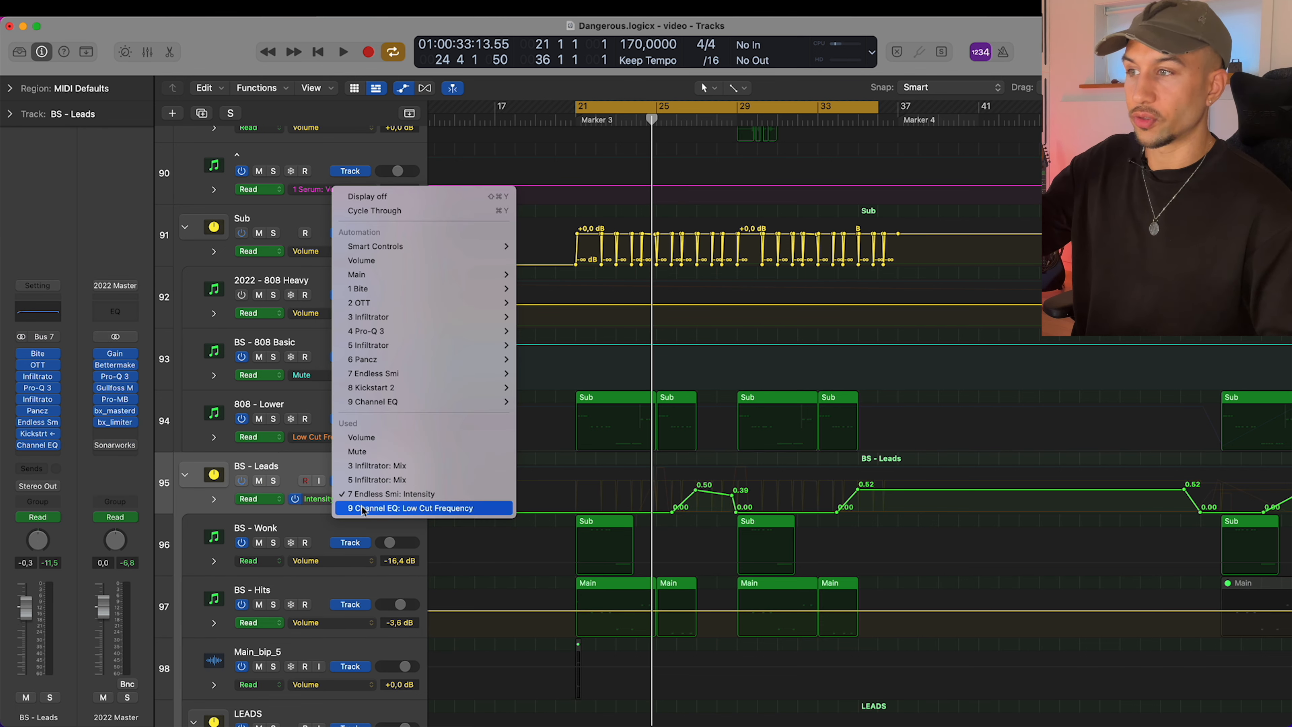
pyautogui.click(412, 507)
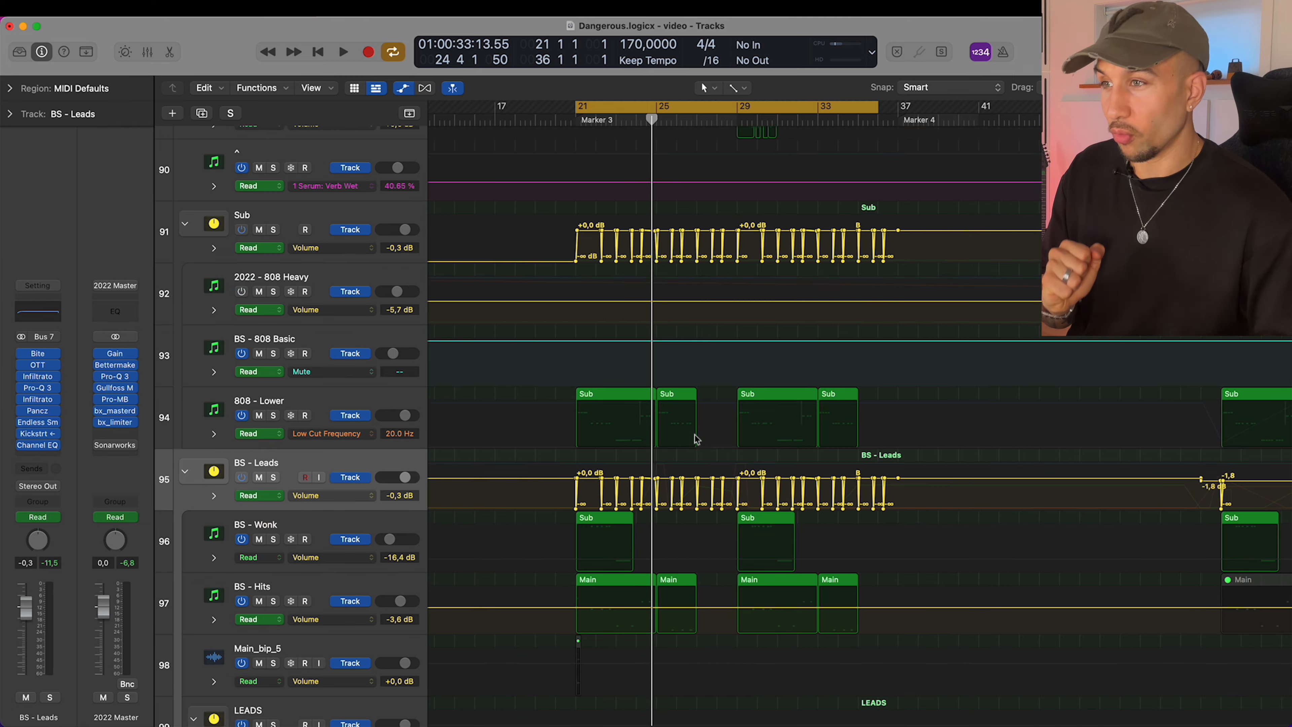
pyautogui.scroll(-3)
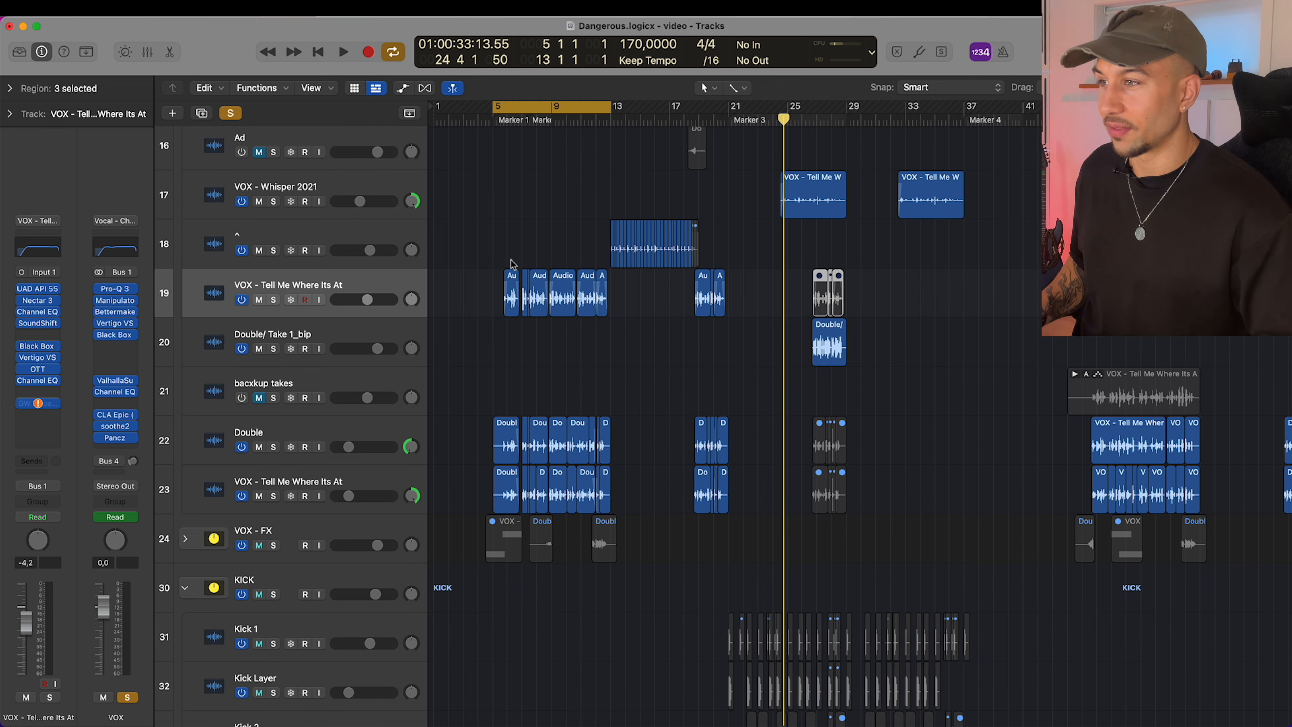
# Play the vocal section from bar 9 and stop near bar 13
pyautogui.click(342, 51)
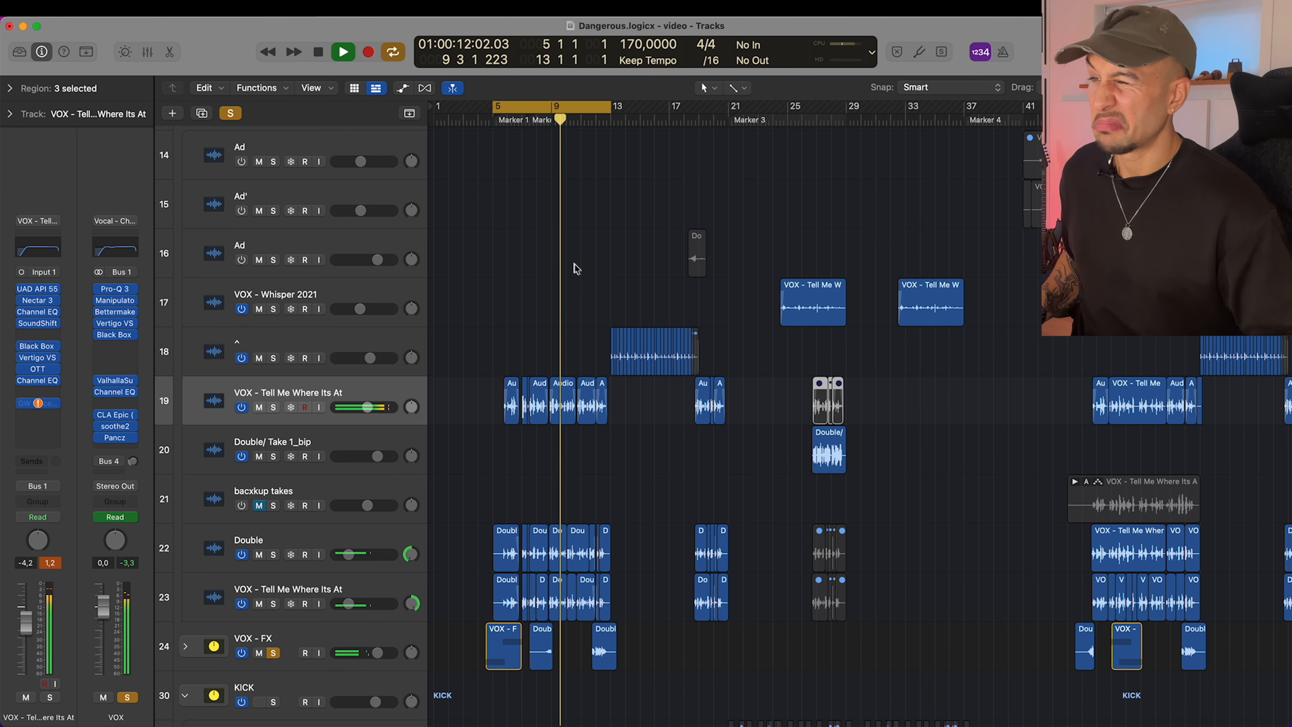
pyautogui.click(342, 51)
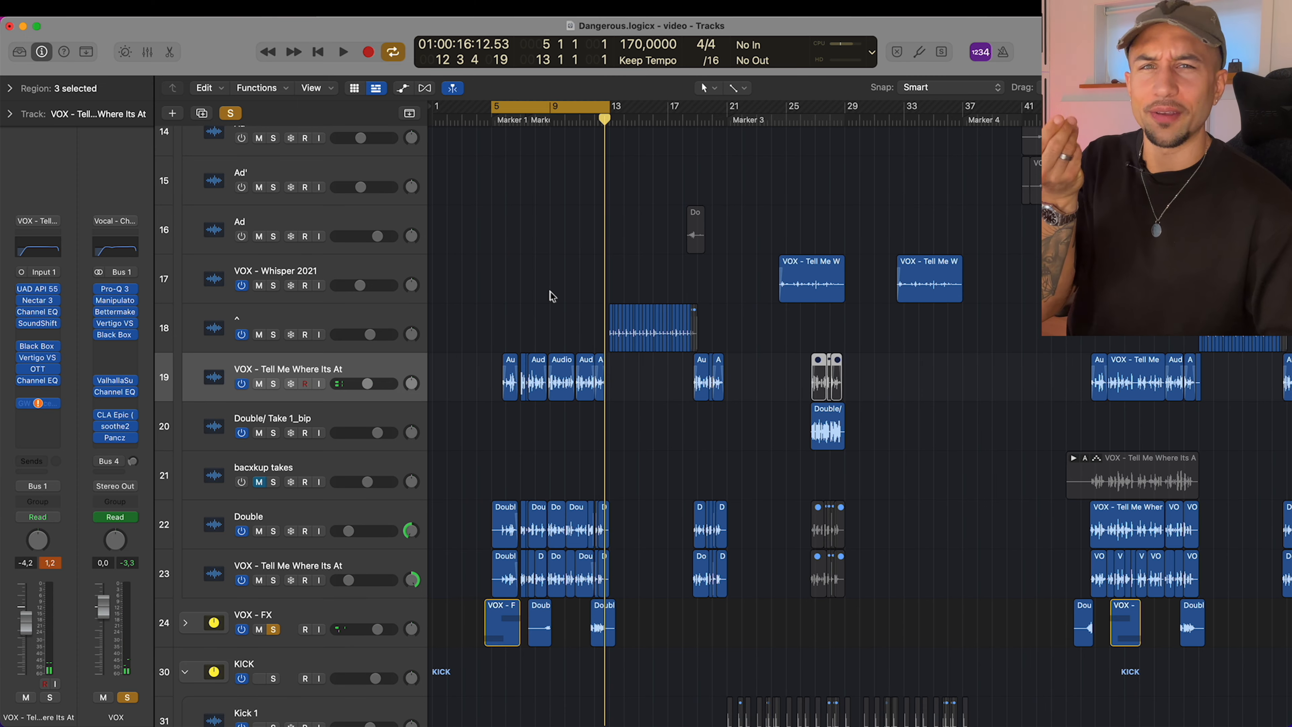
pyautogui.moveTo(544, 307)
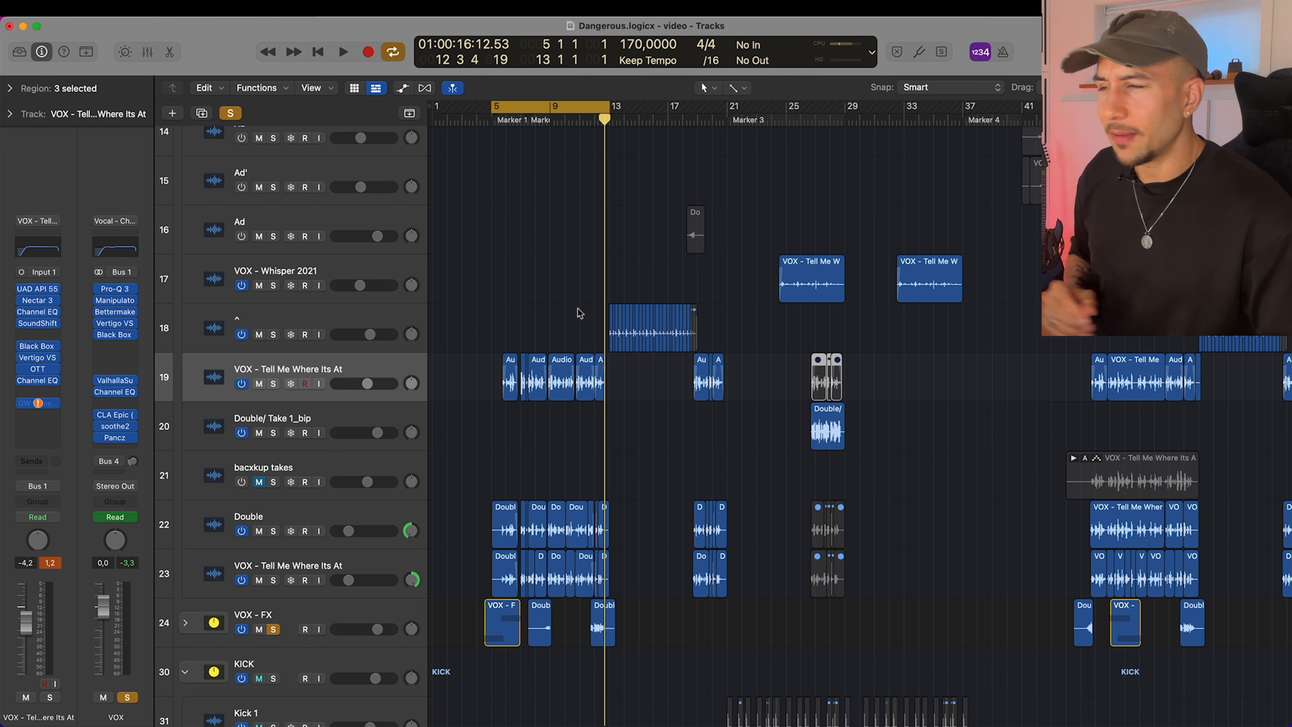
pyautogui.scroll(-3)
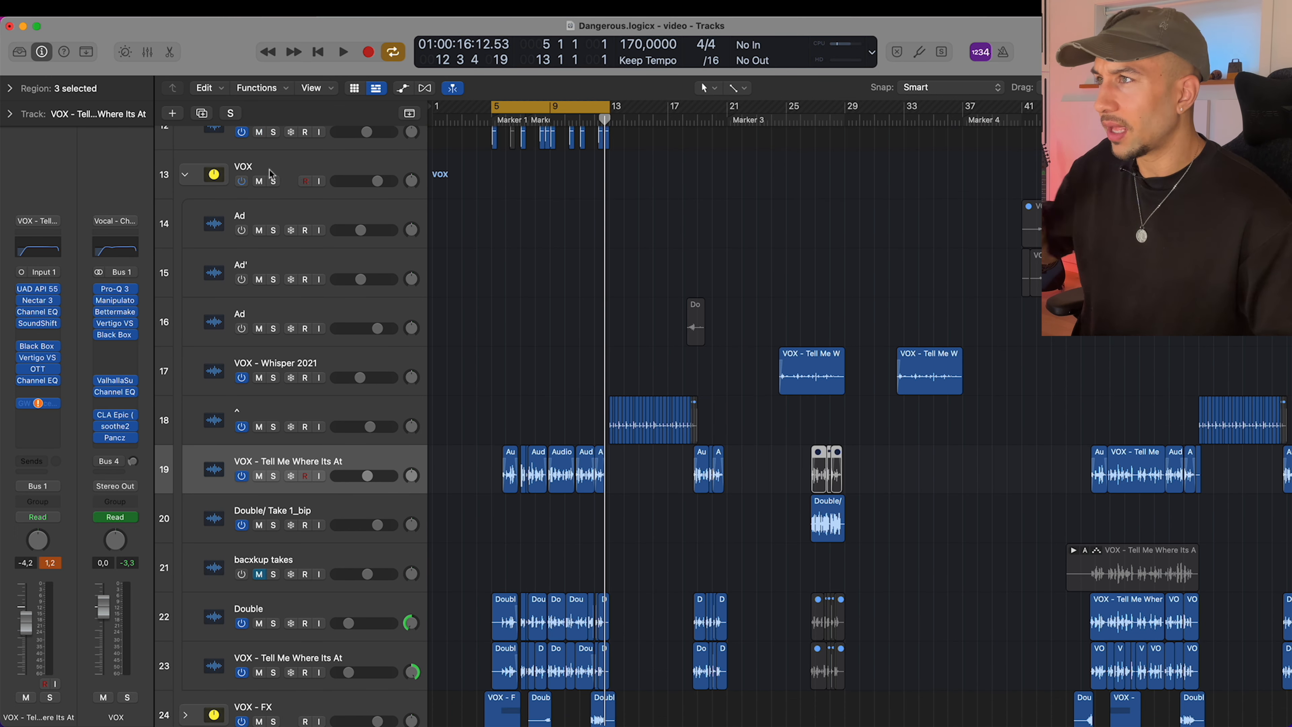
# Select the VOX folder track and play the soloed vocal group
pyautogui.click(272, 180)
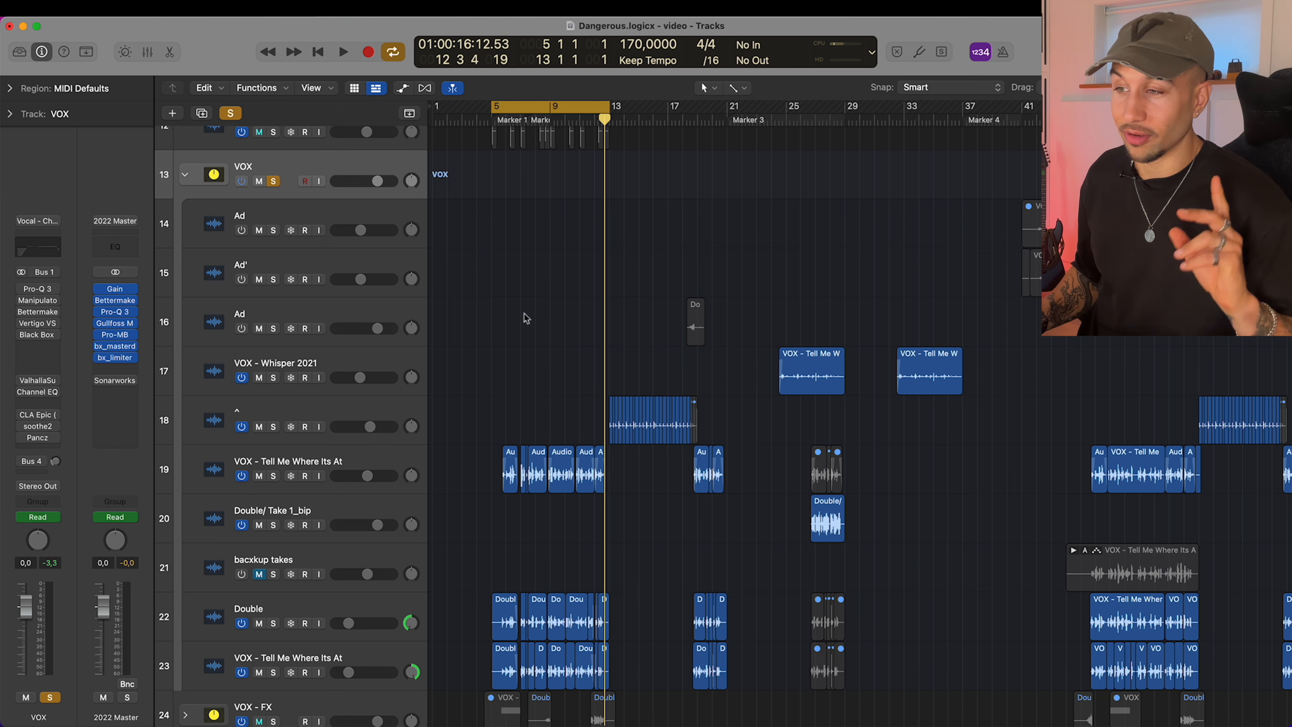
pyautogui.click(342, 51)
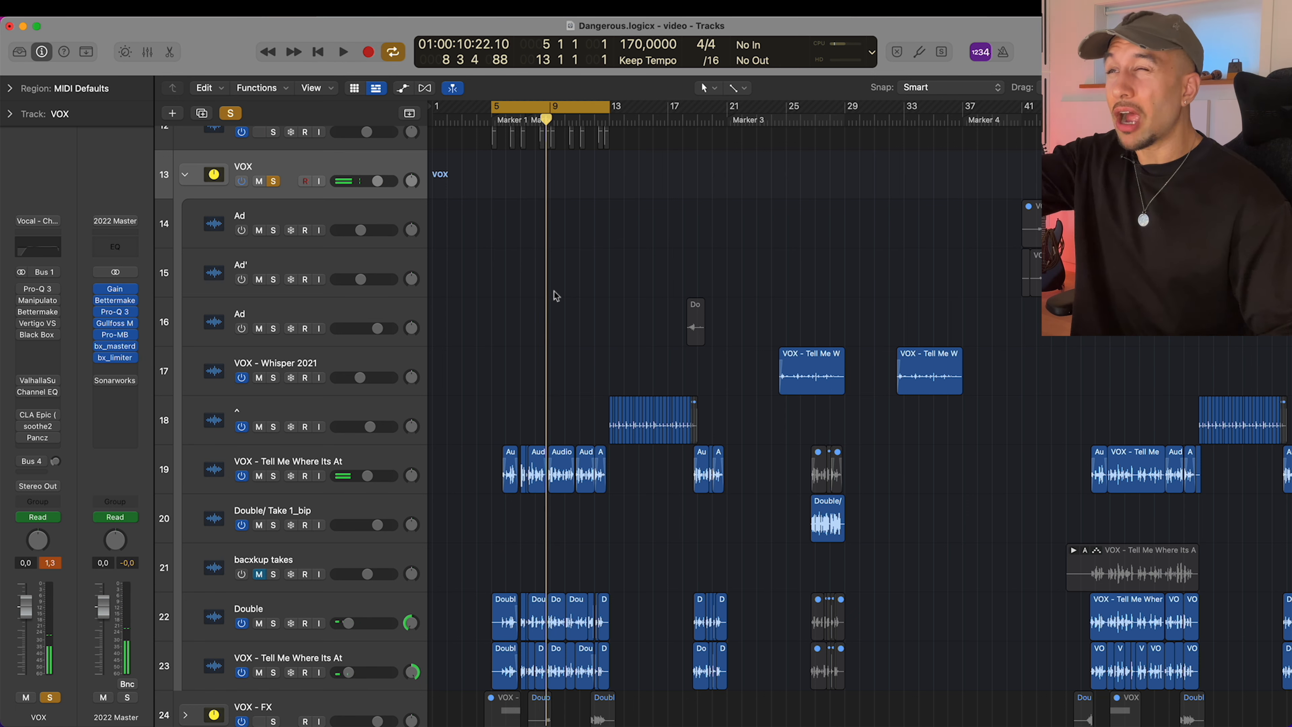
pyautogui.moveTo(272, 412)
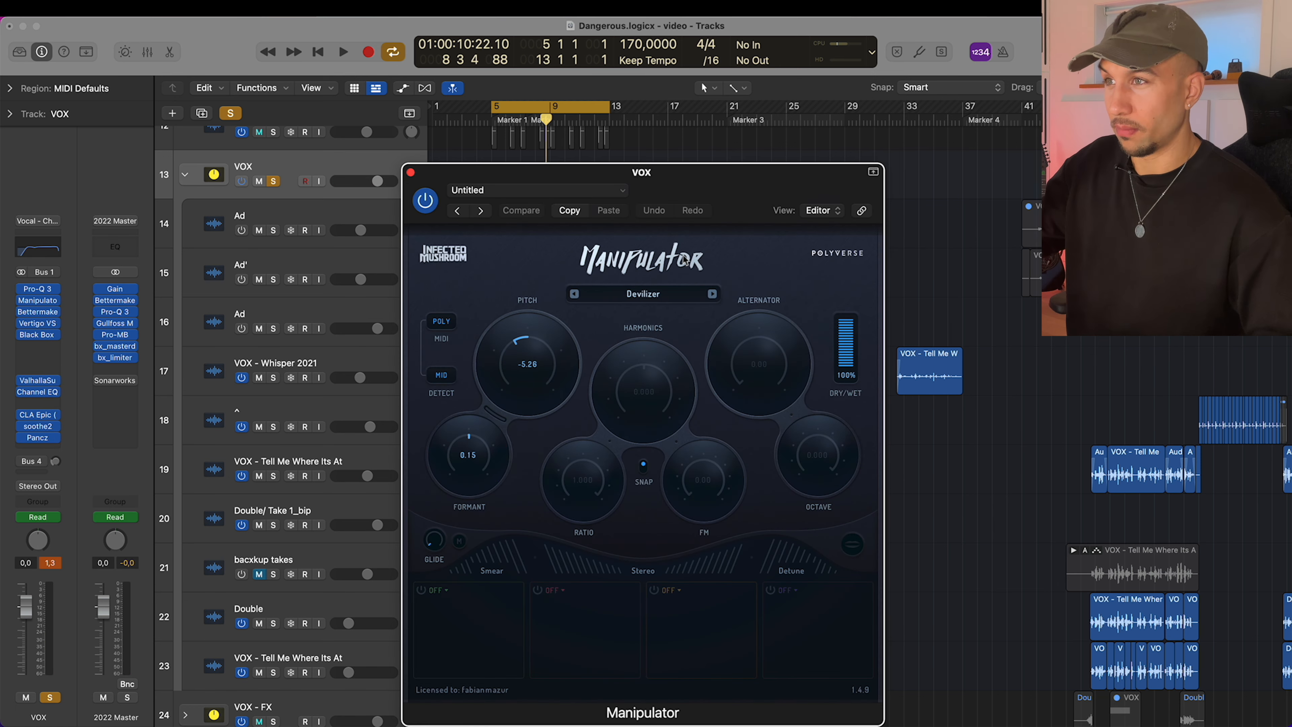
# Show VOX Manipulator: Pitch then ValhallaSupermassive: Mix automation, and close the Manipulator window
pyautogui.moveTo(641, 172); pyautogui.dragTo(797, 117)
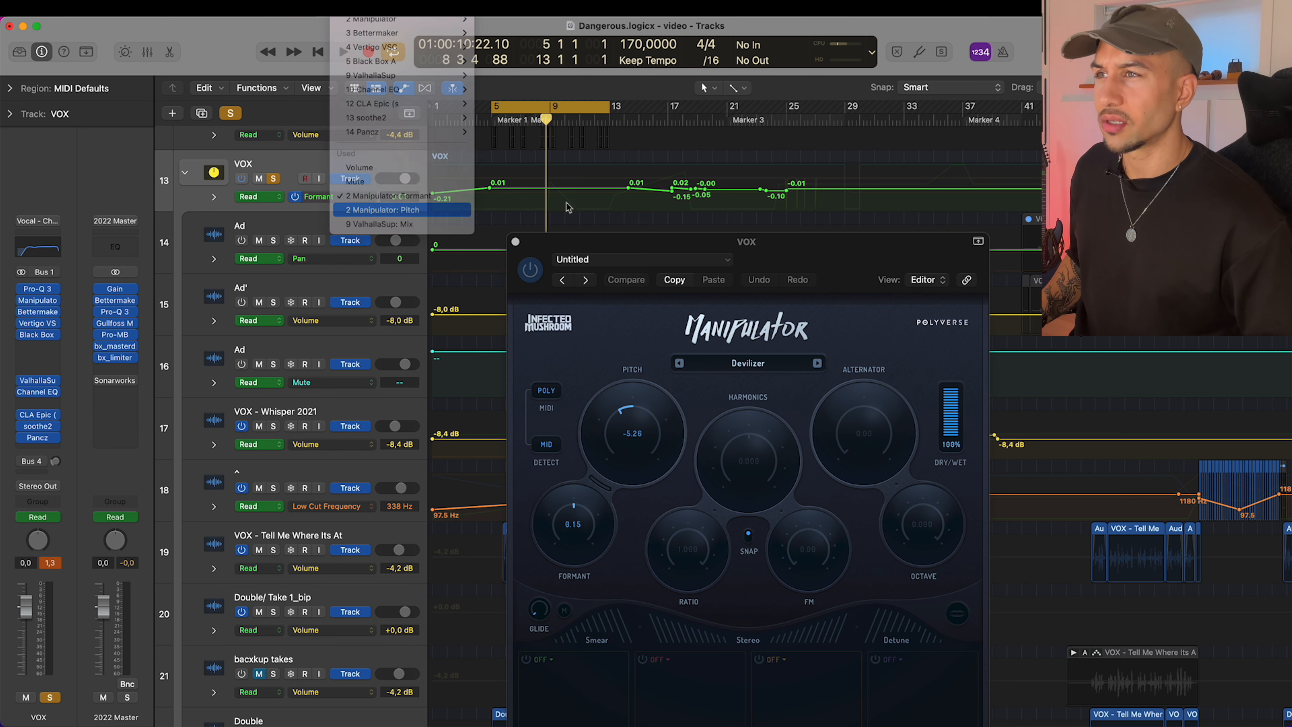
pyautogui.click(397, 195)
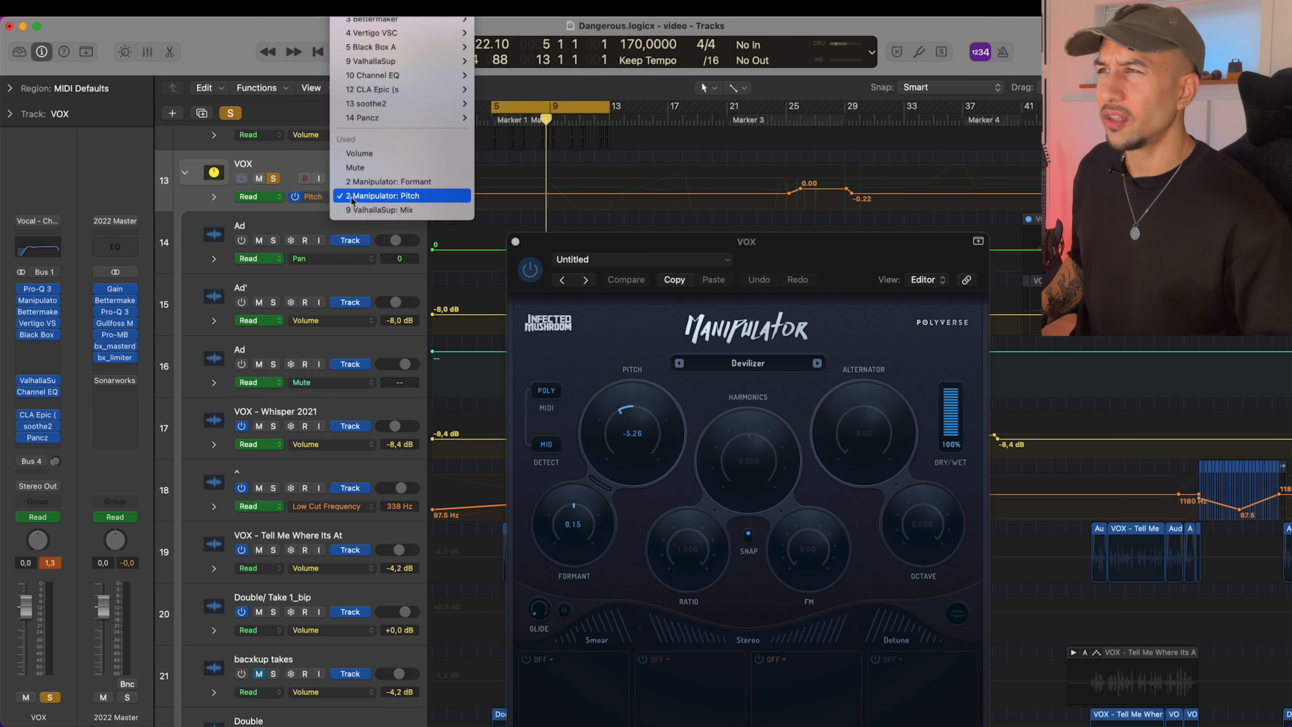
pyautogui.click(379, 209)
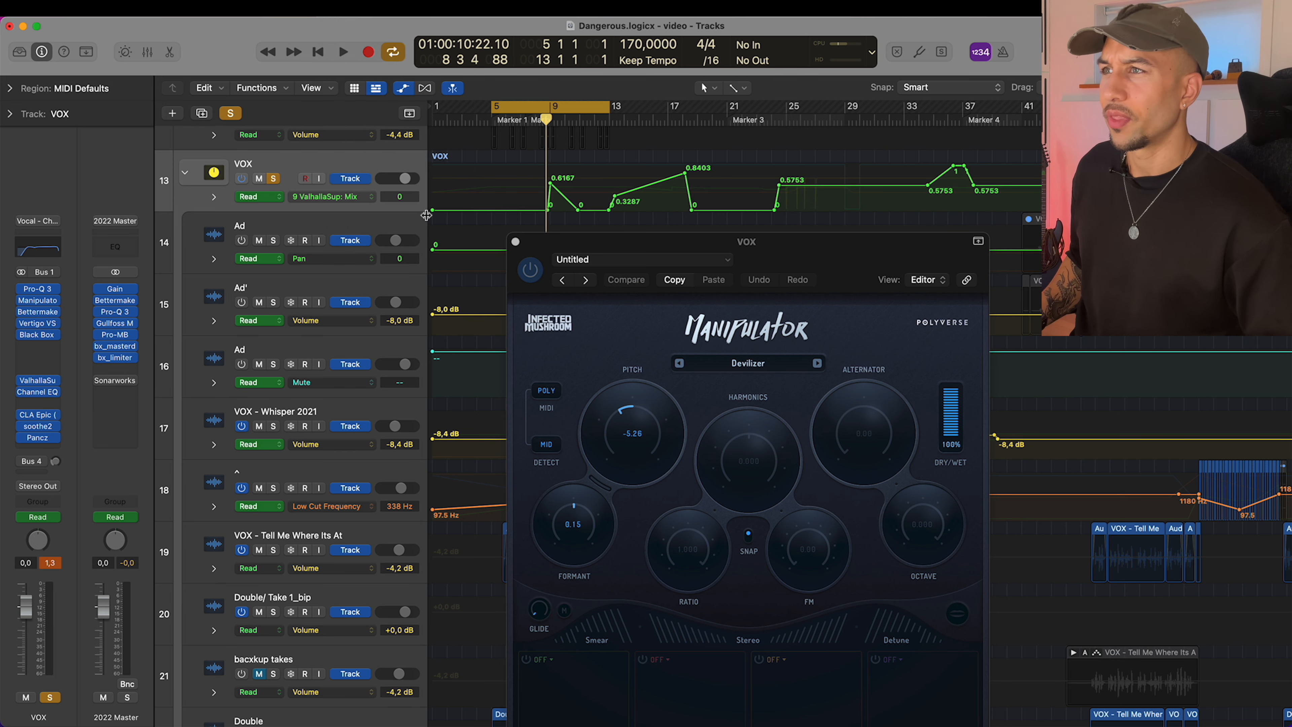
pyautogui.moveTo(6, 412)
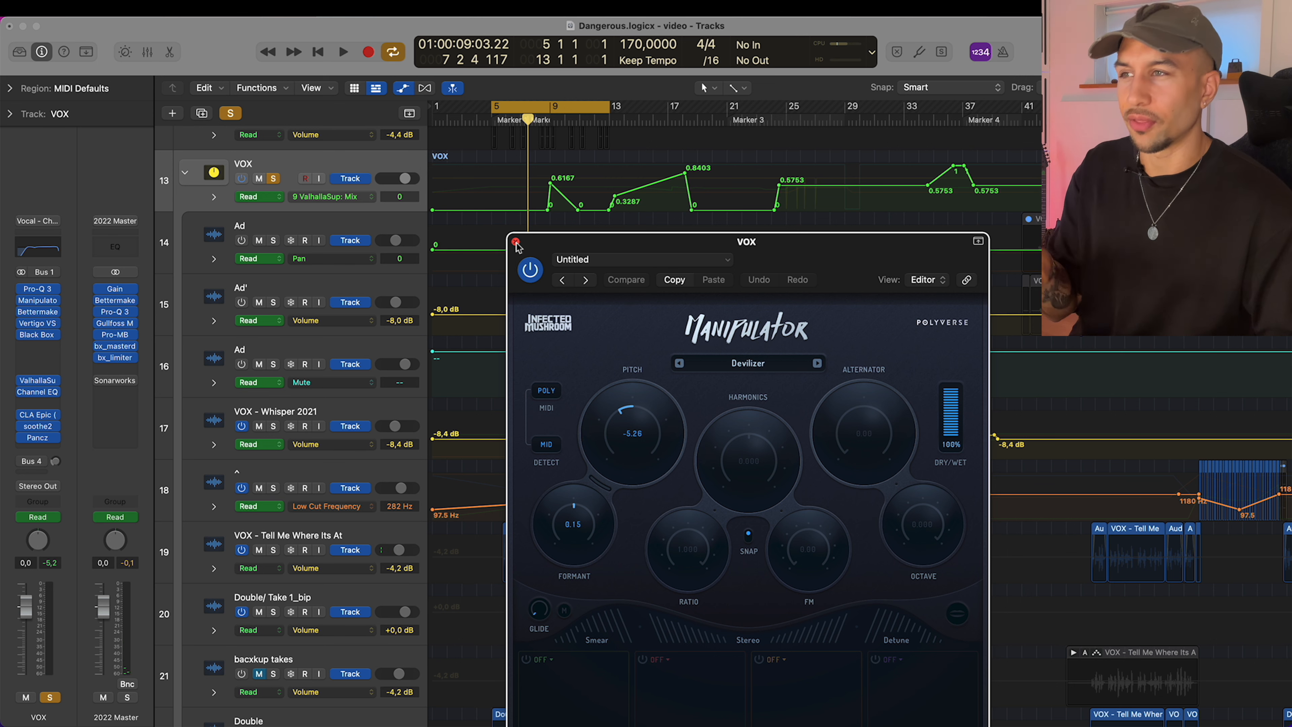
pyautogui.click(515, 243)
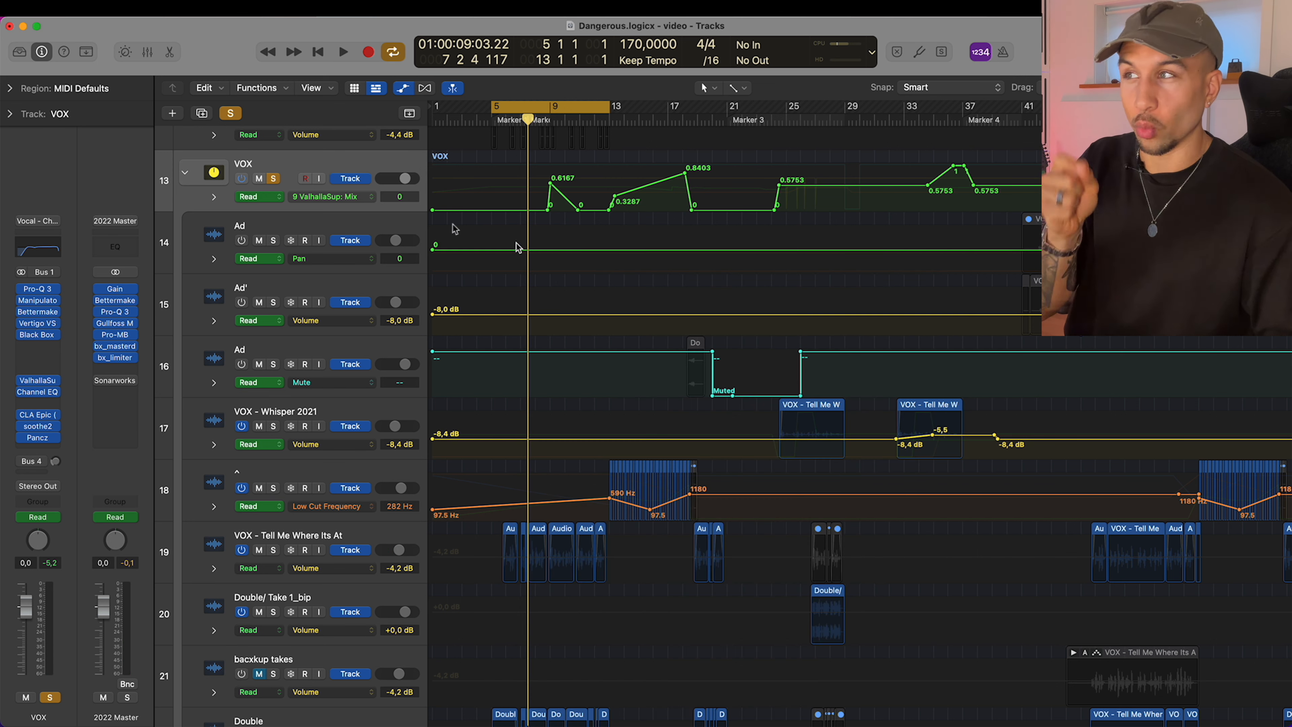